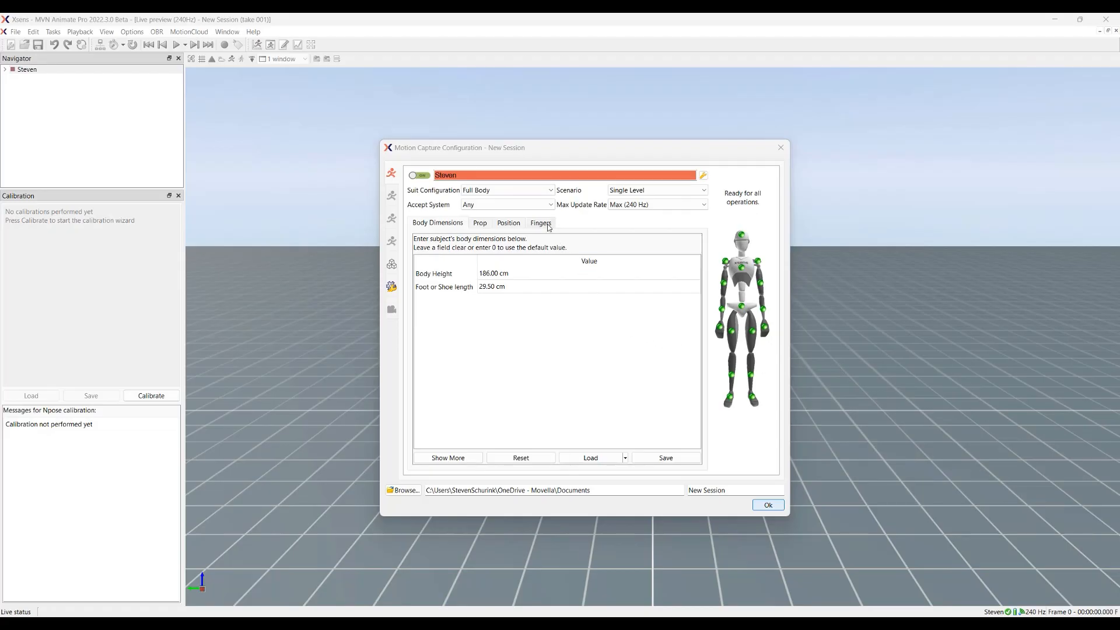
Step: Set finger tracking to Manus VR Gloves and assign the detected glove ID
click(538, 223)
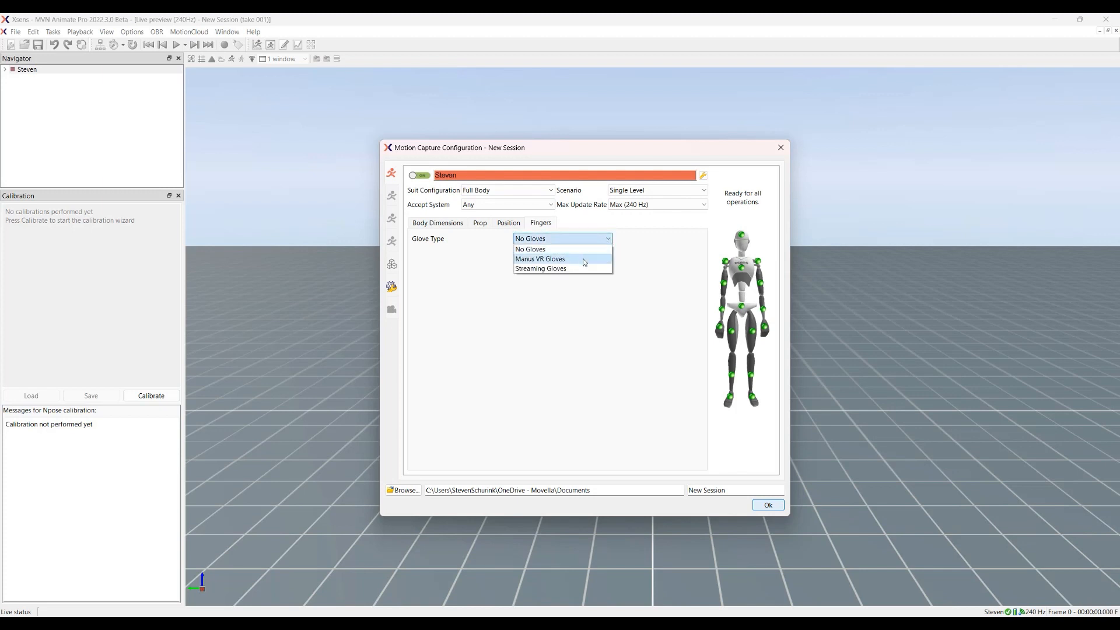
click(540, 258)
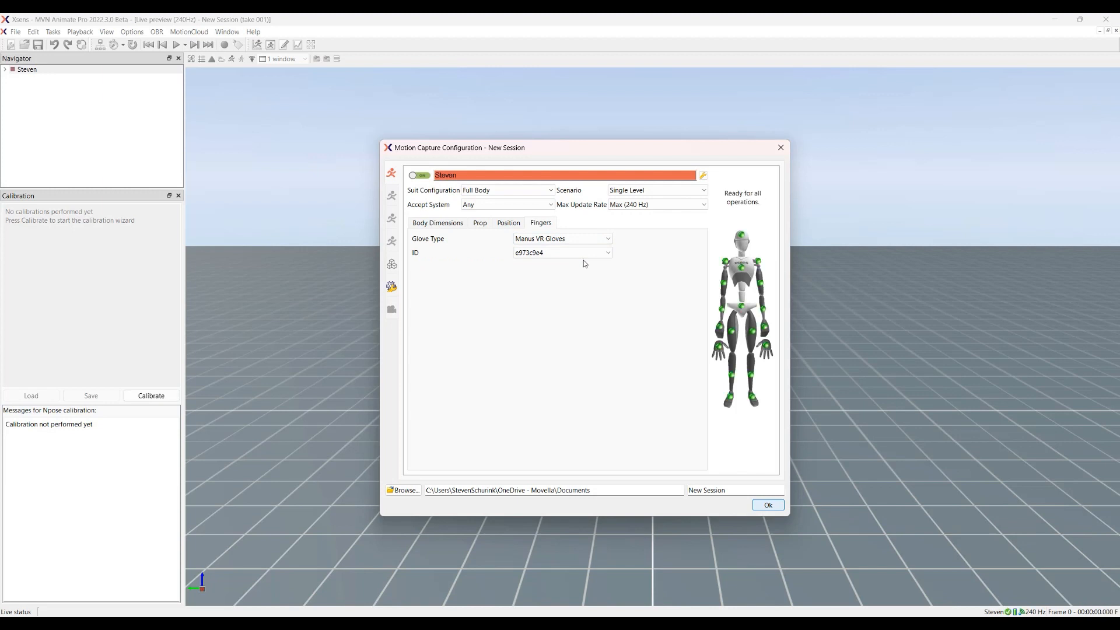
click(561, 252)
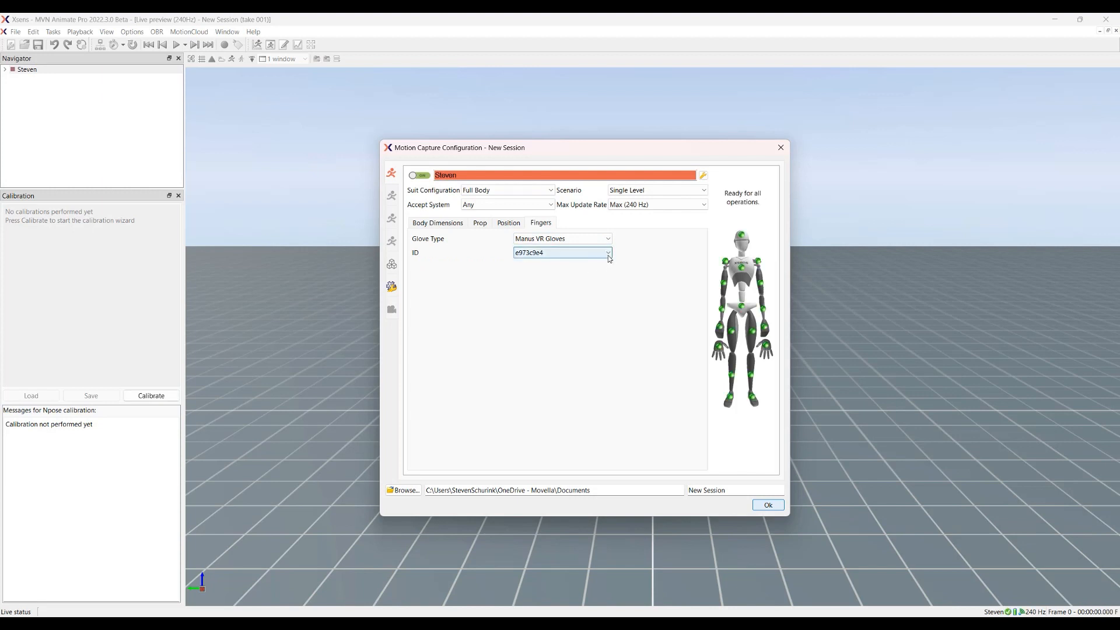
click(608, 253)
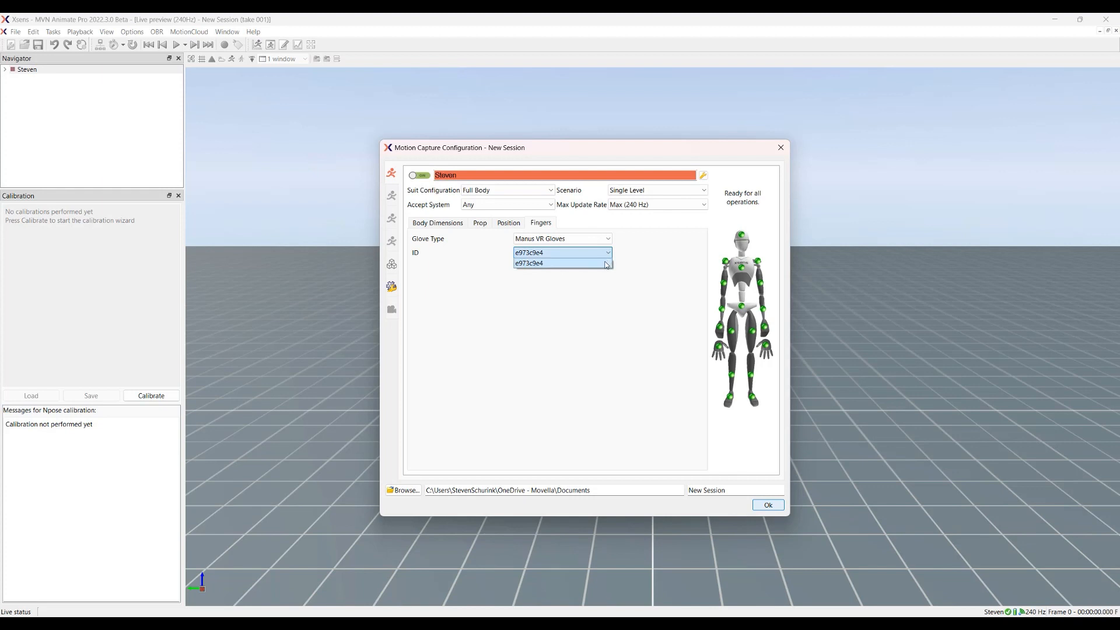
click(561, 263)
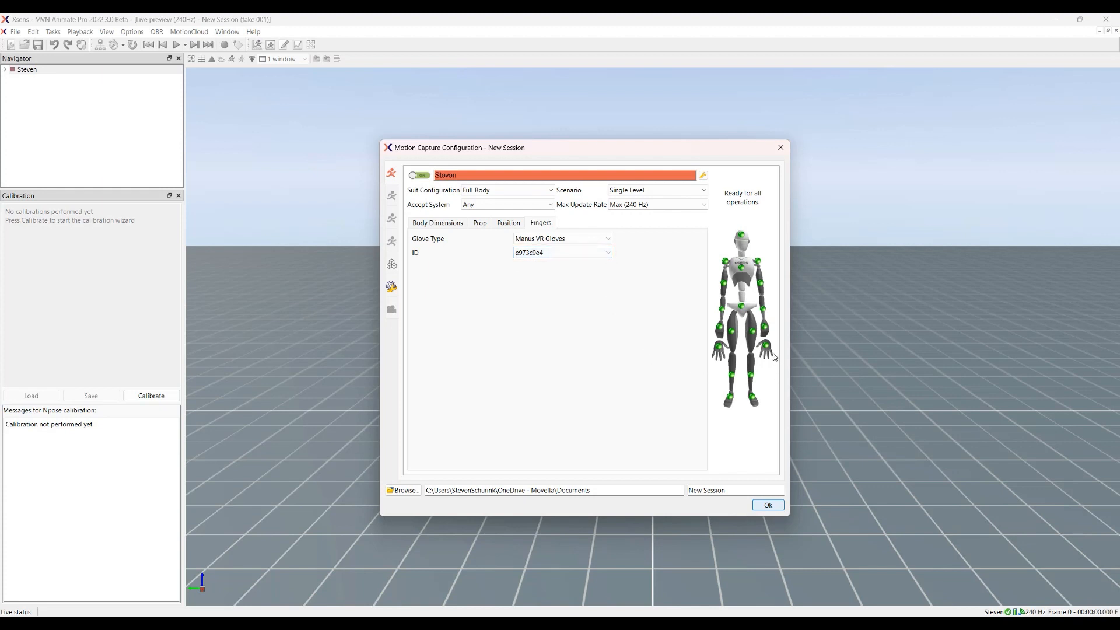
mouse_move(765, 447)
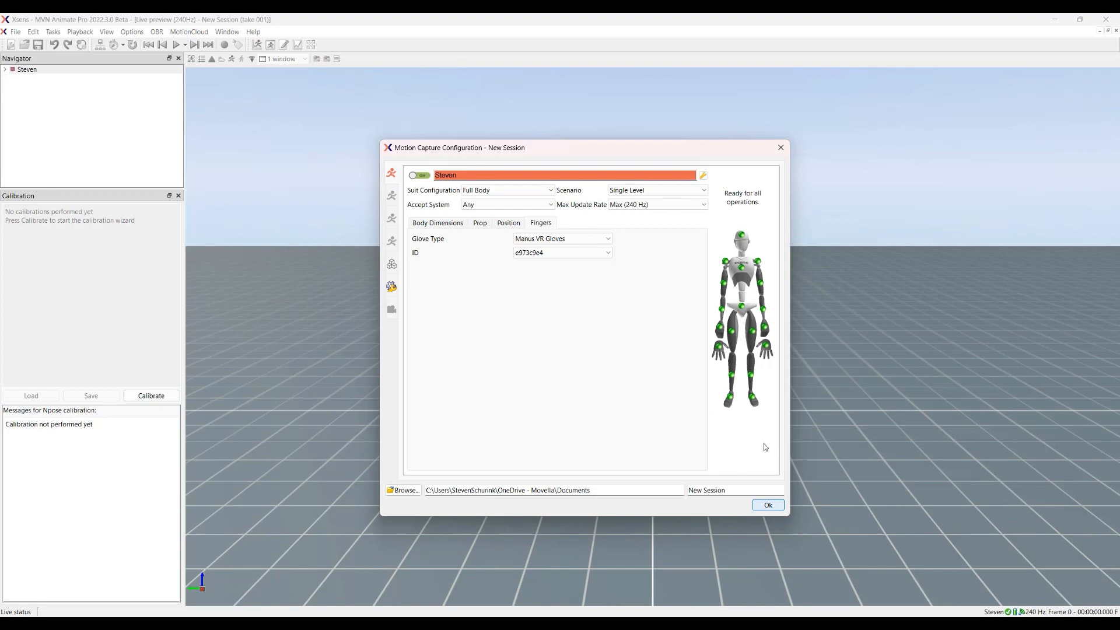
Step: Apply the session configuration and start the calibration setup
click(766, 505)
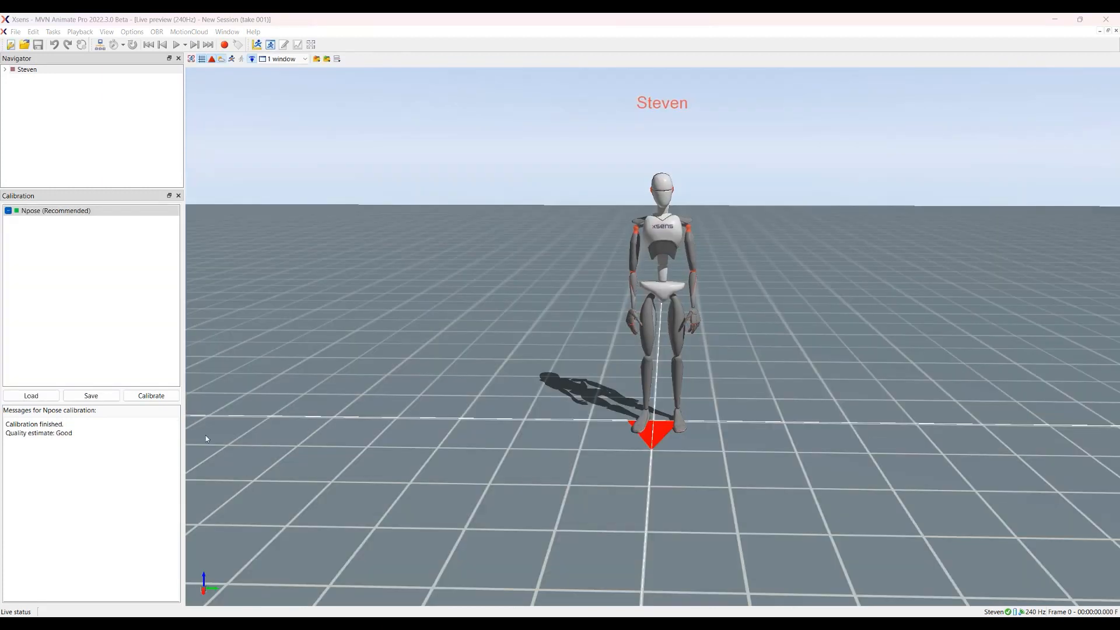
click(150, 395)
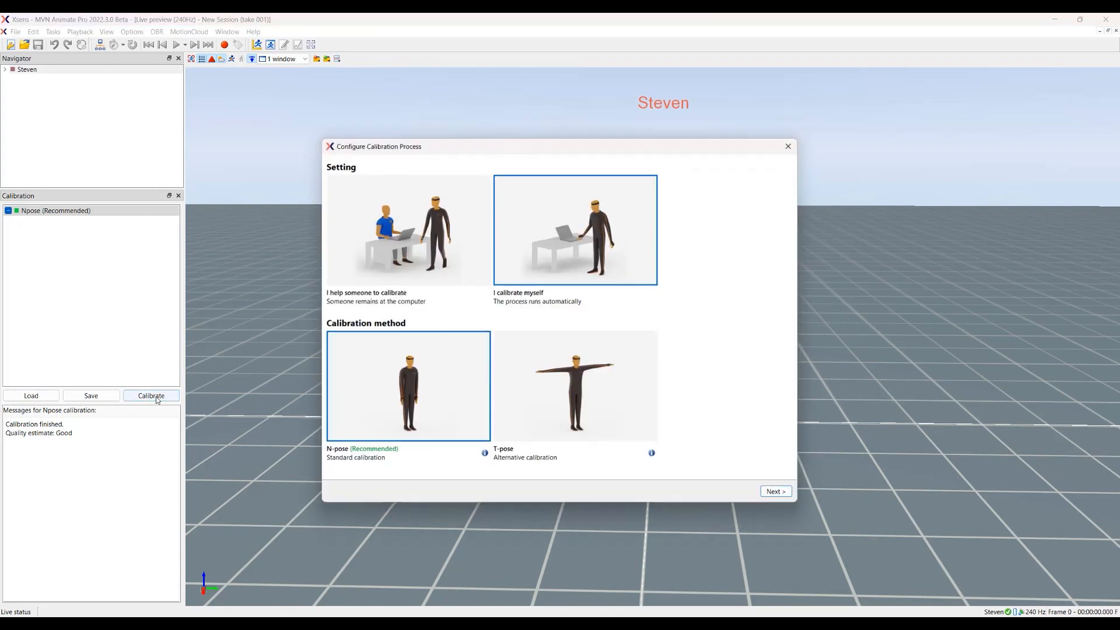